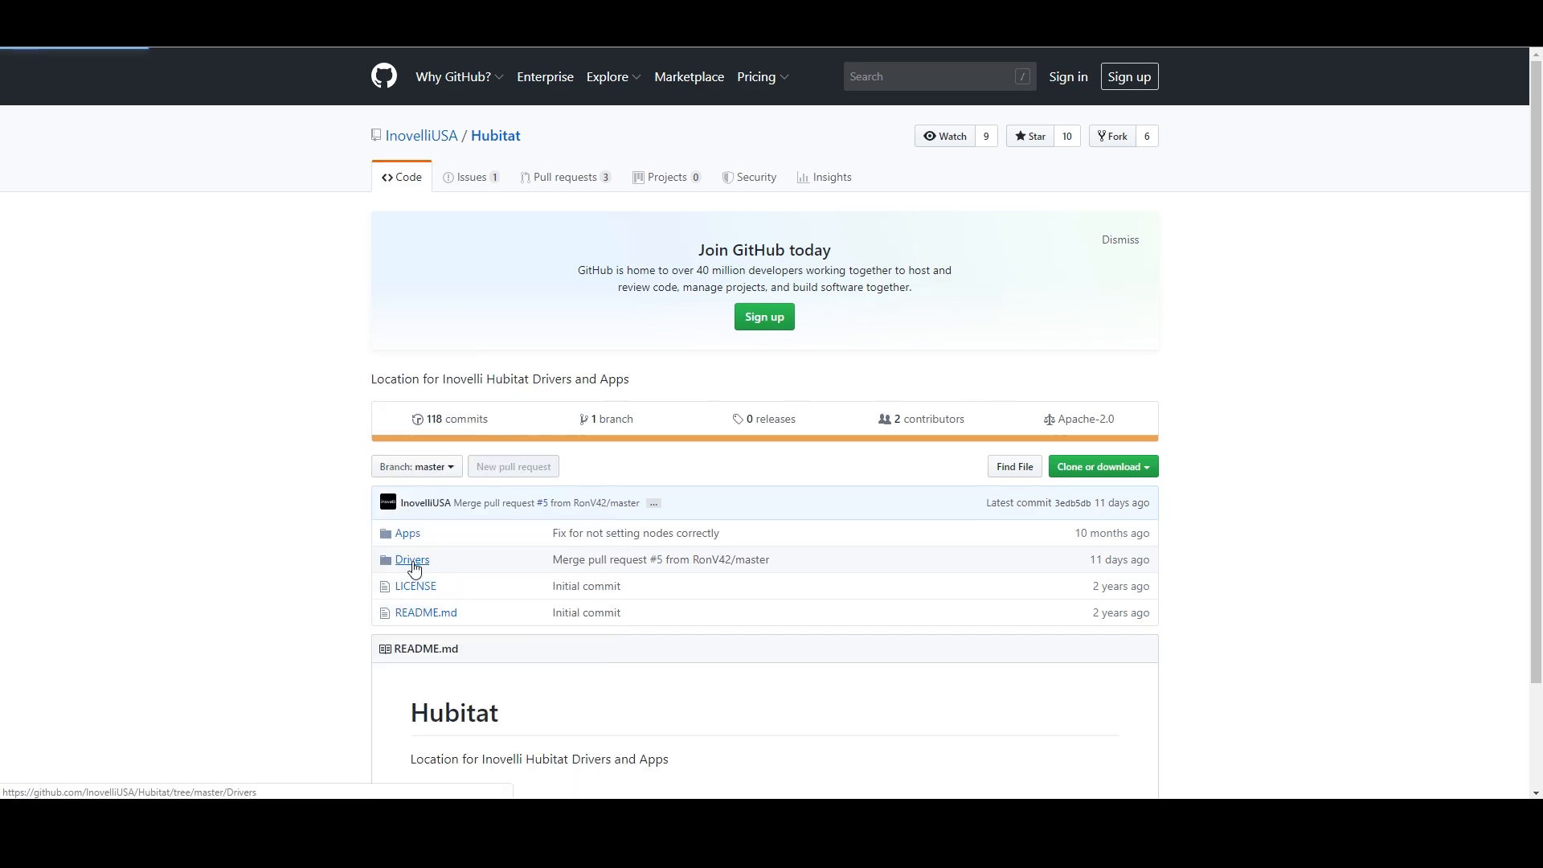
Open the repository's Drivers folder and scroll to the inovelli-switch-red-series-lzw30-sn.src folder.
left_click(411, 560)
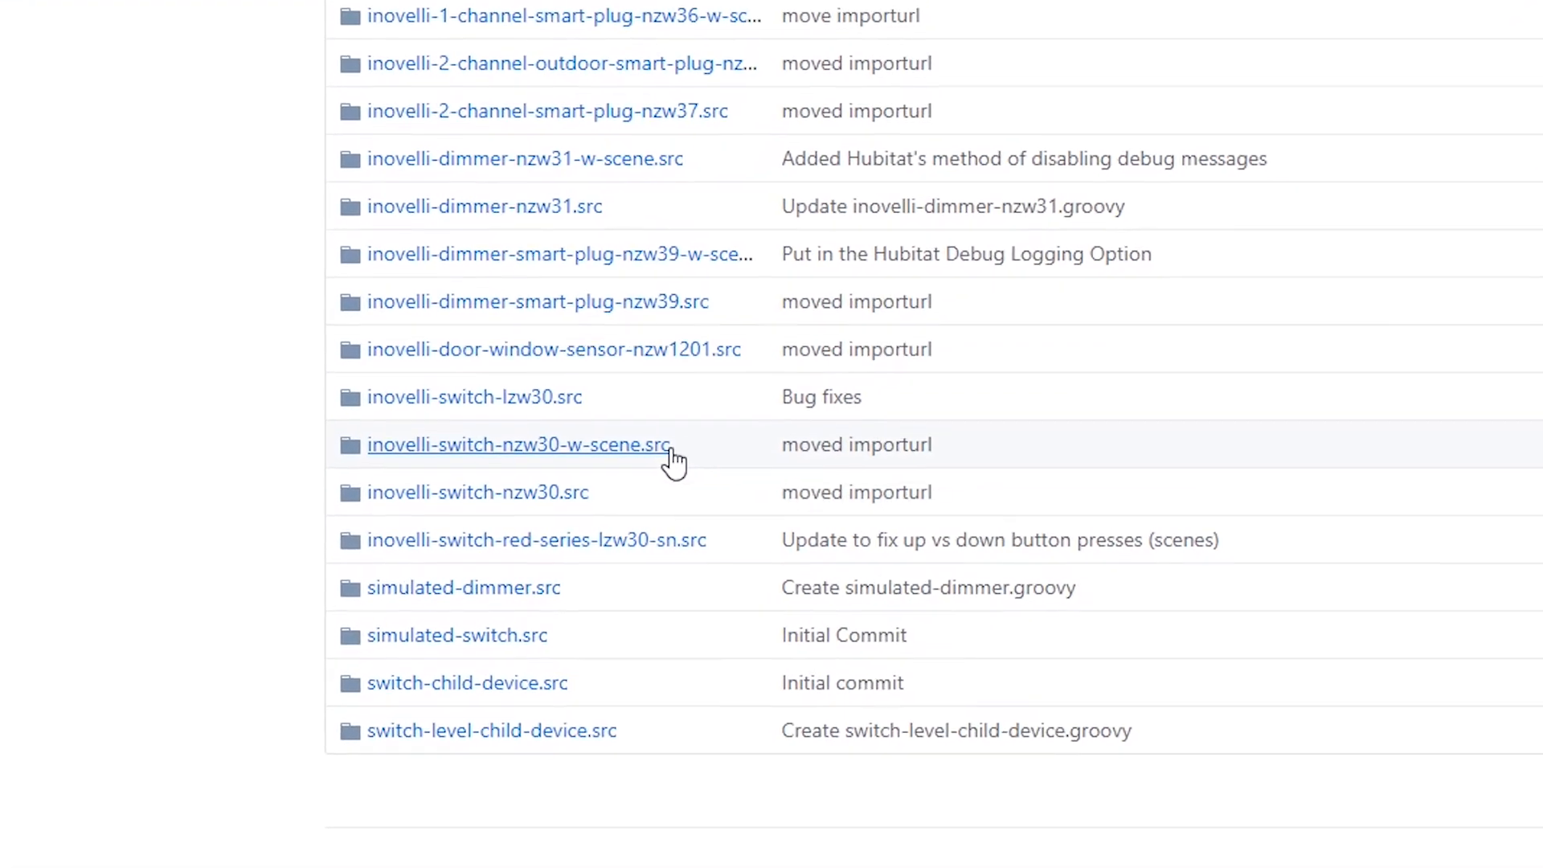
scroll("down", 3)
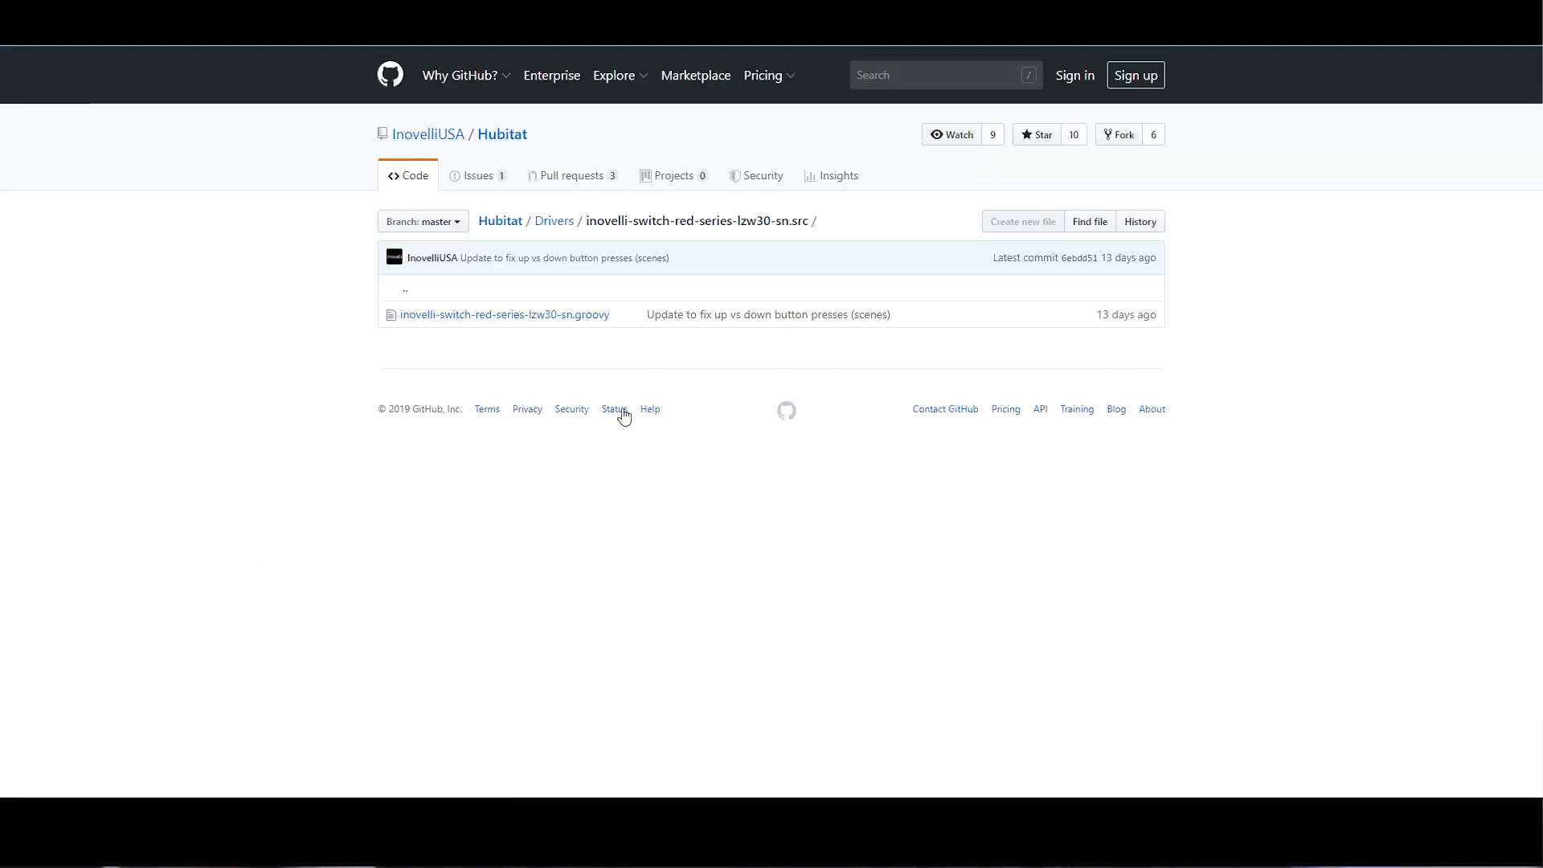
Open inovelli-switch-red-series-lzw30-sn.groovy and view it as raw code.
left_click(504, 314)
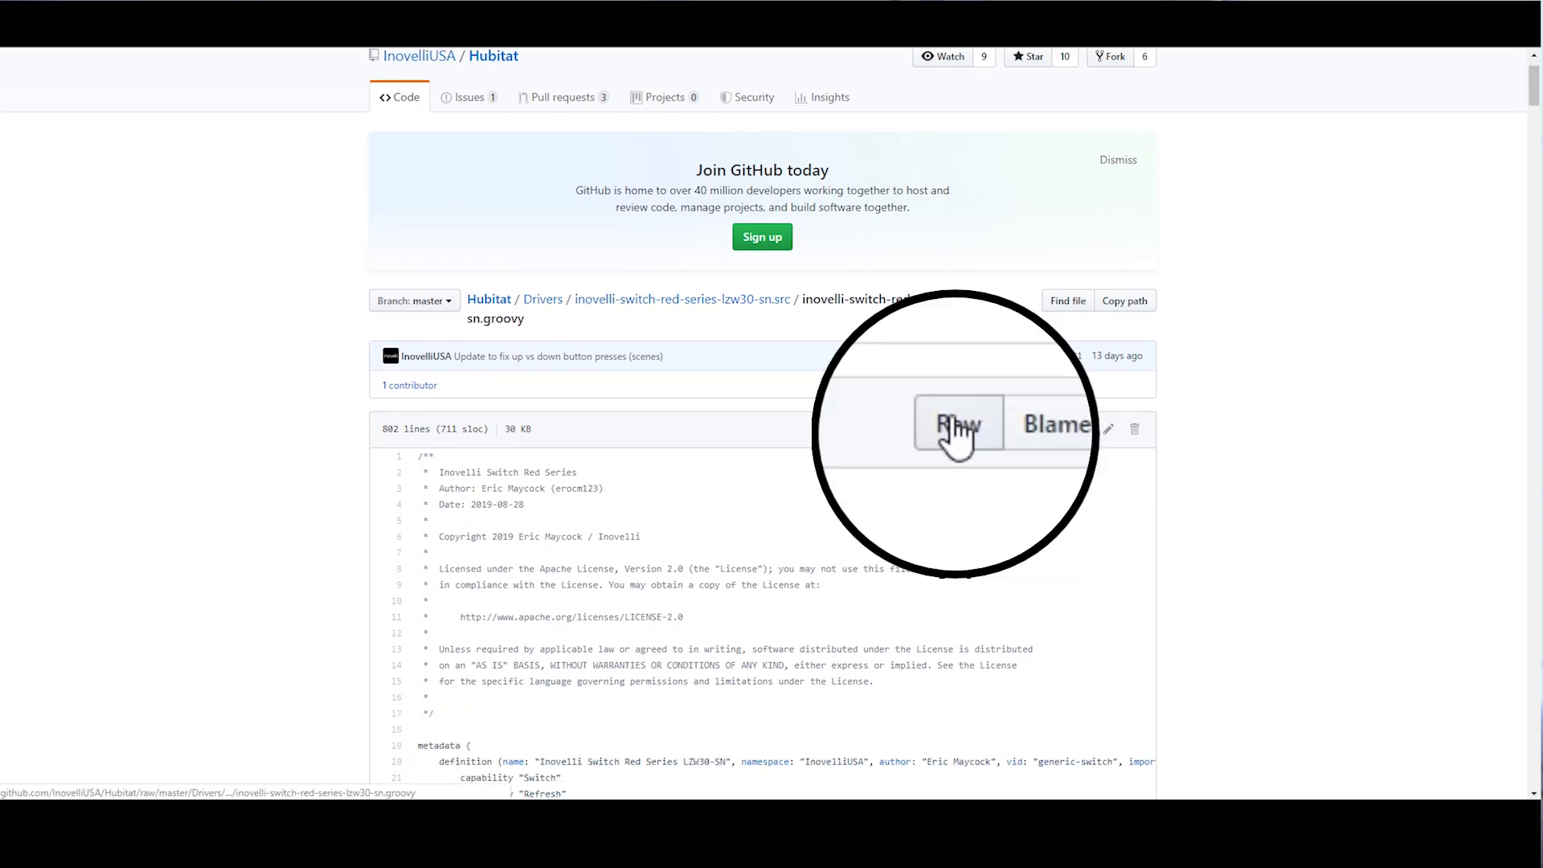
left_click(956, 424)
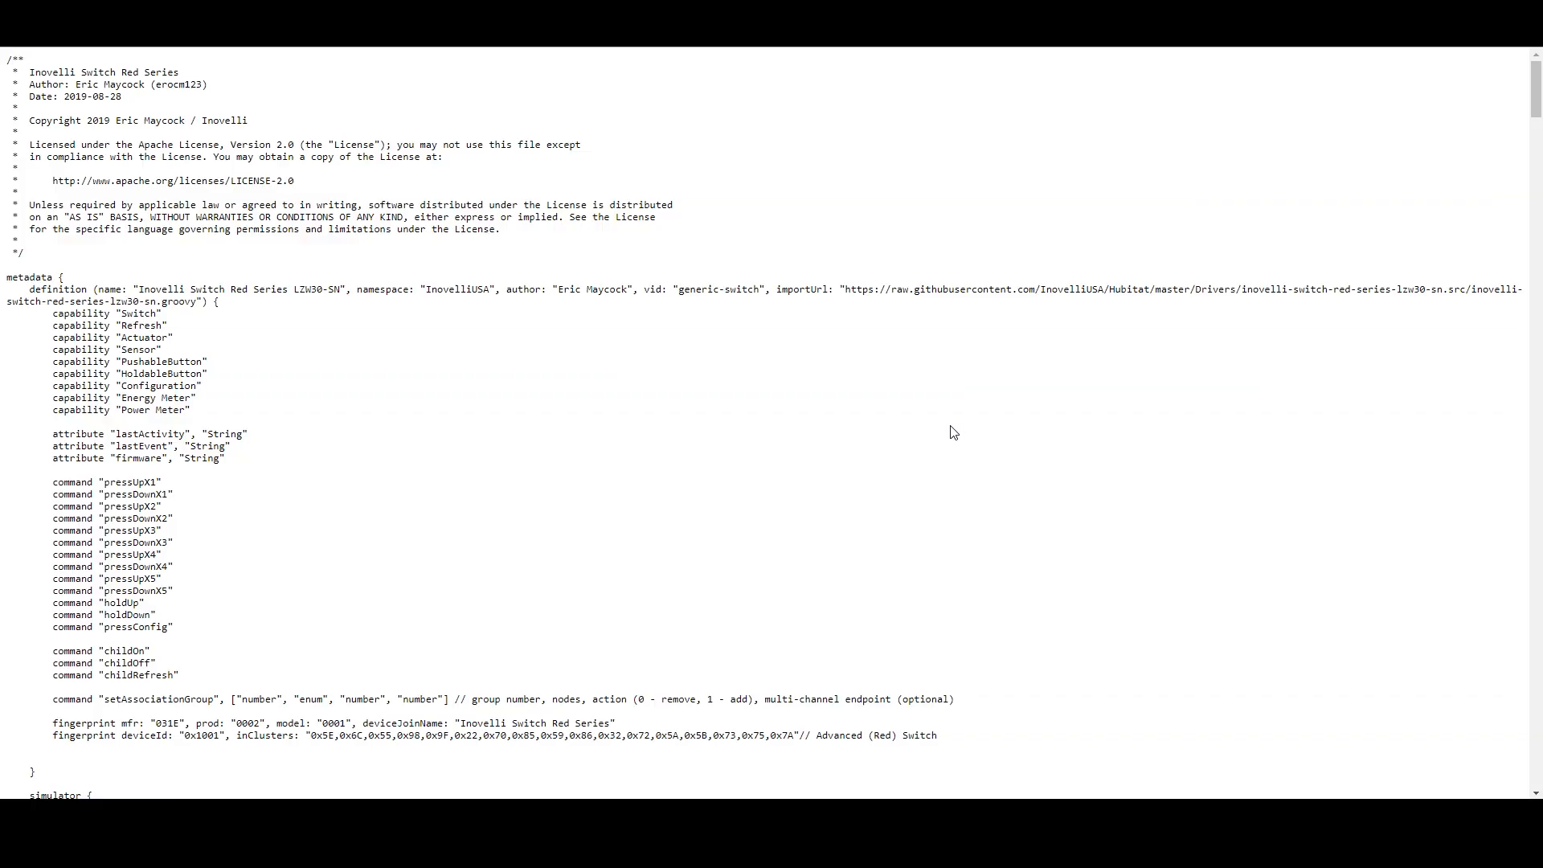
Select all of the raw Red Series driver code with Ctrl+A to copy it.
key("ctrl+a")
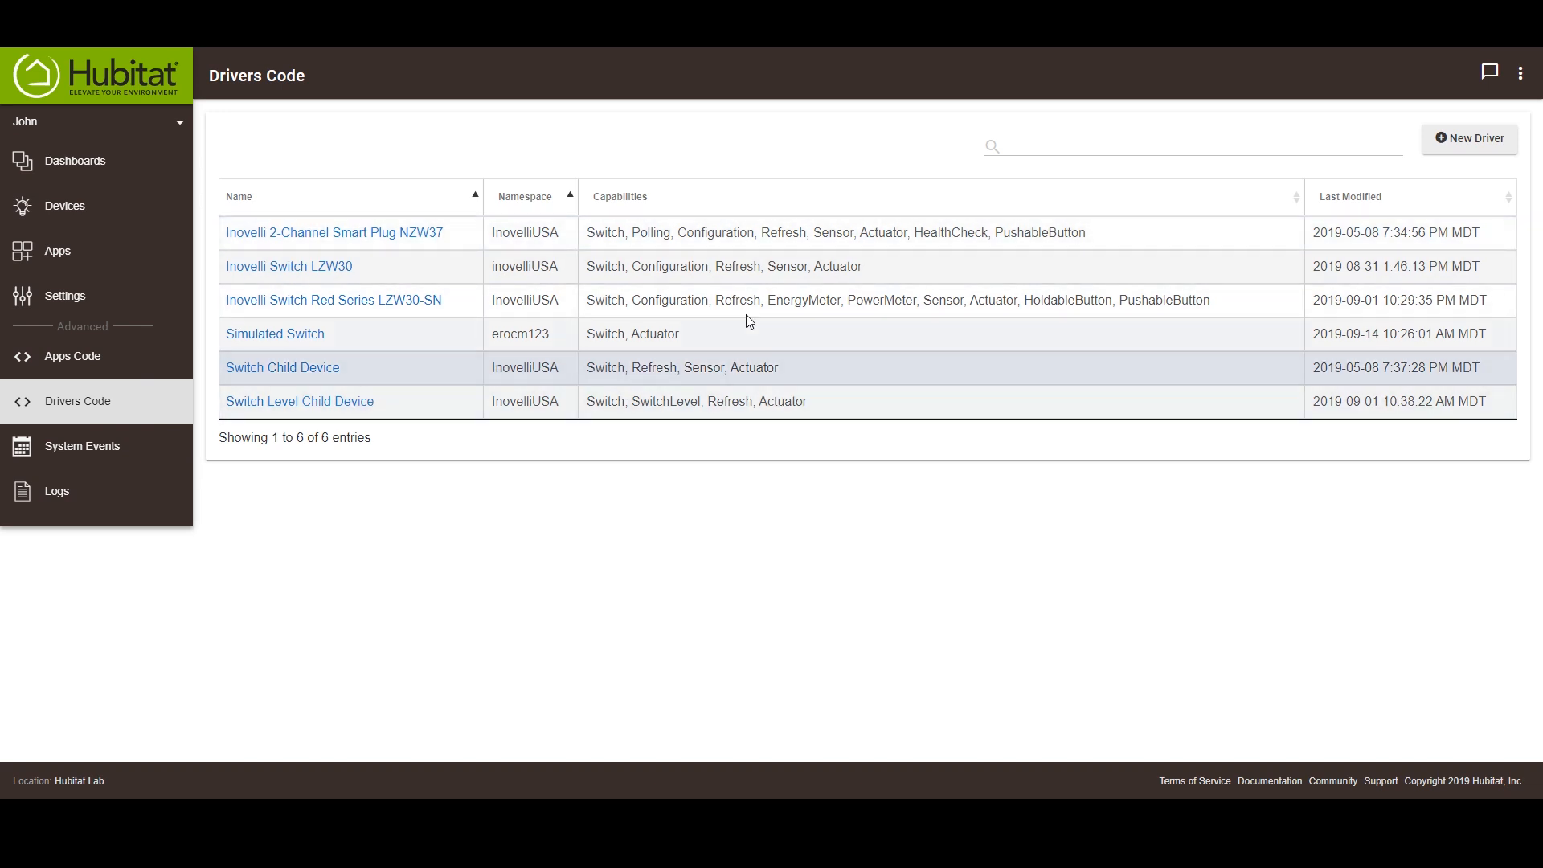
Create a new driver in Hubitat, paste the Red Series LZW30-SN code, and save it.
left_click(1468, 137)
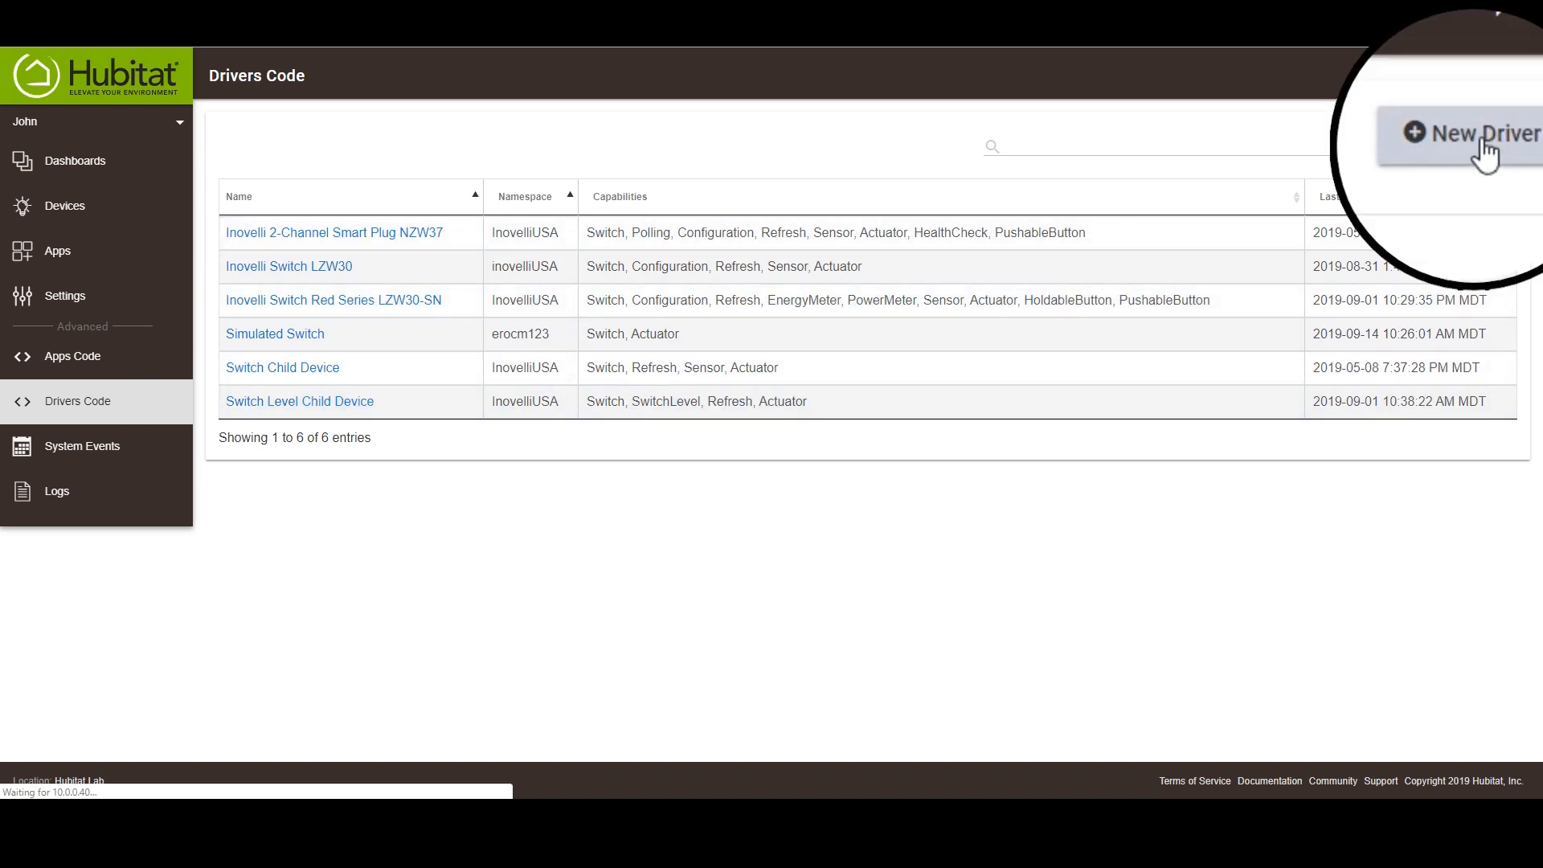
left_click(1476, 133)
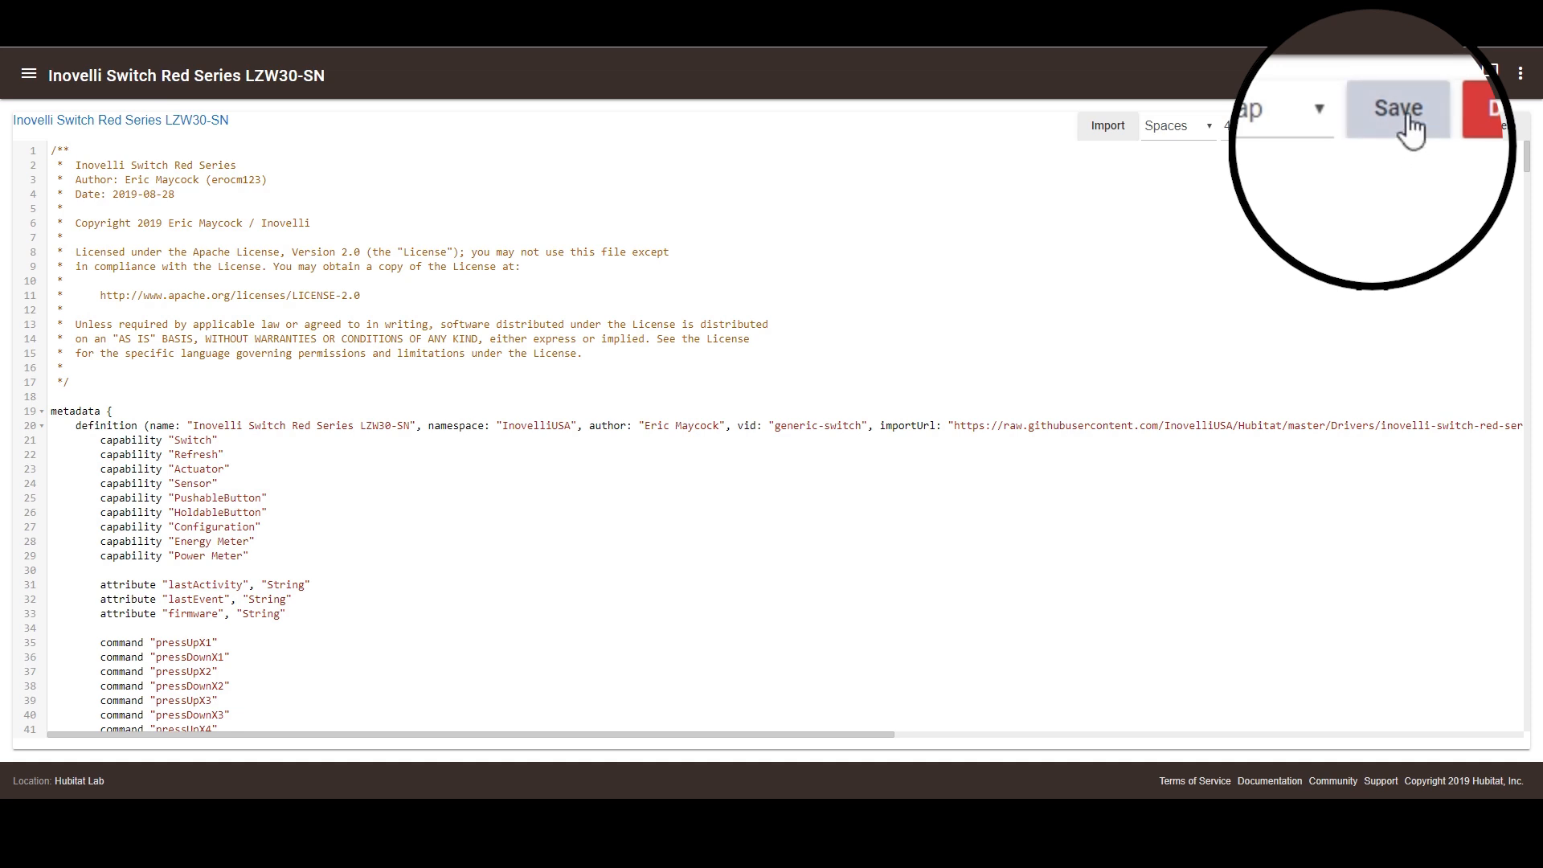
left_click(1398, 108)
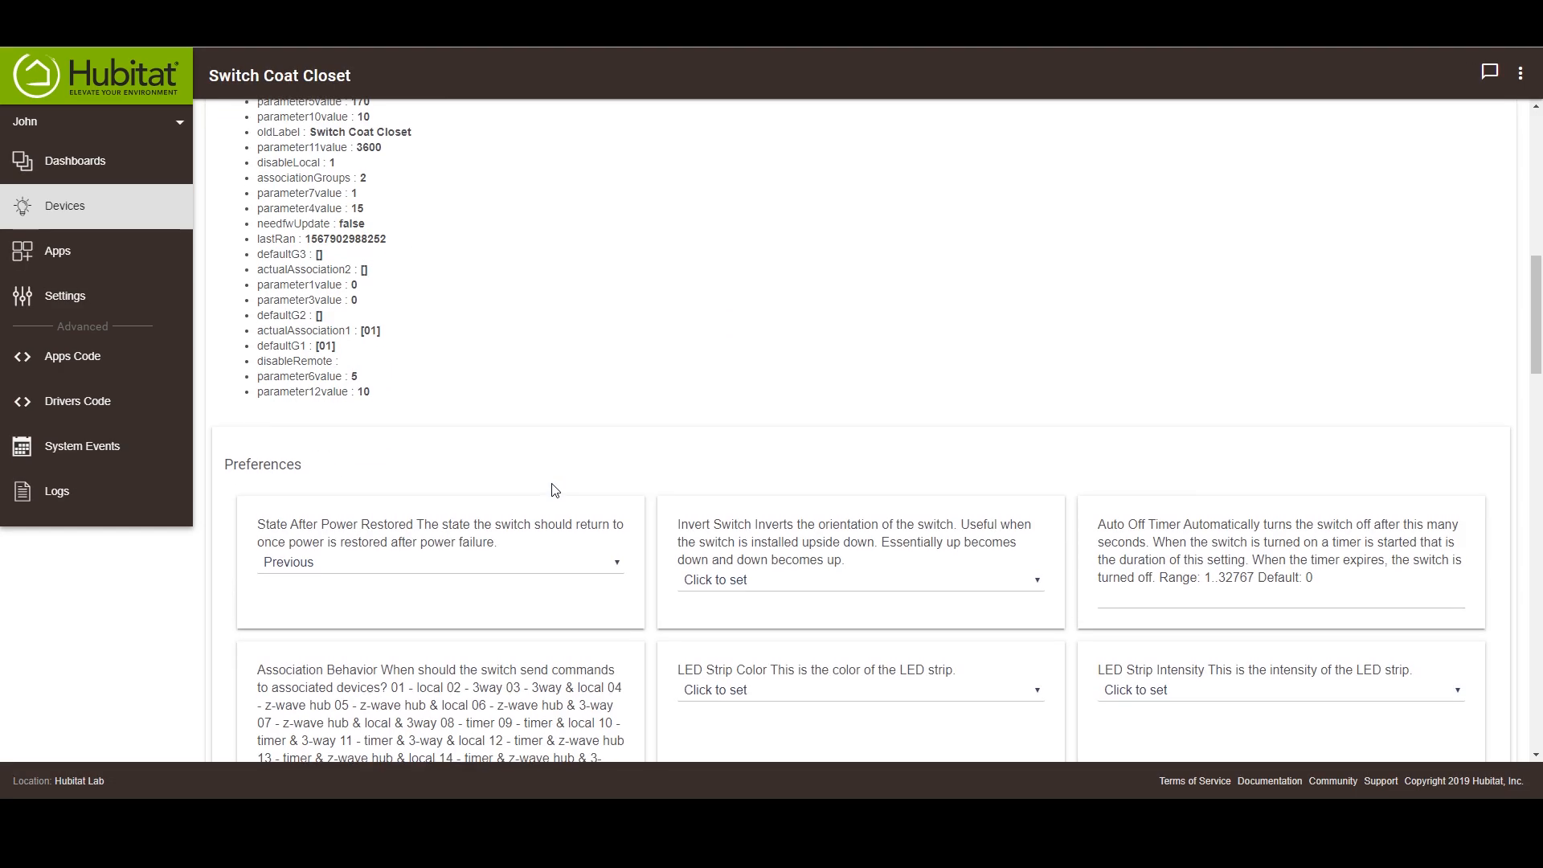
Set Switch Coat Closet's Type to Inovelli Switch Red Series LZW30-SN and save the device.
scroll("down", 3)
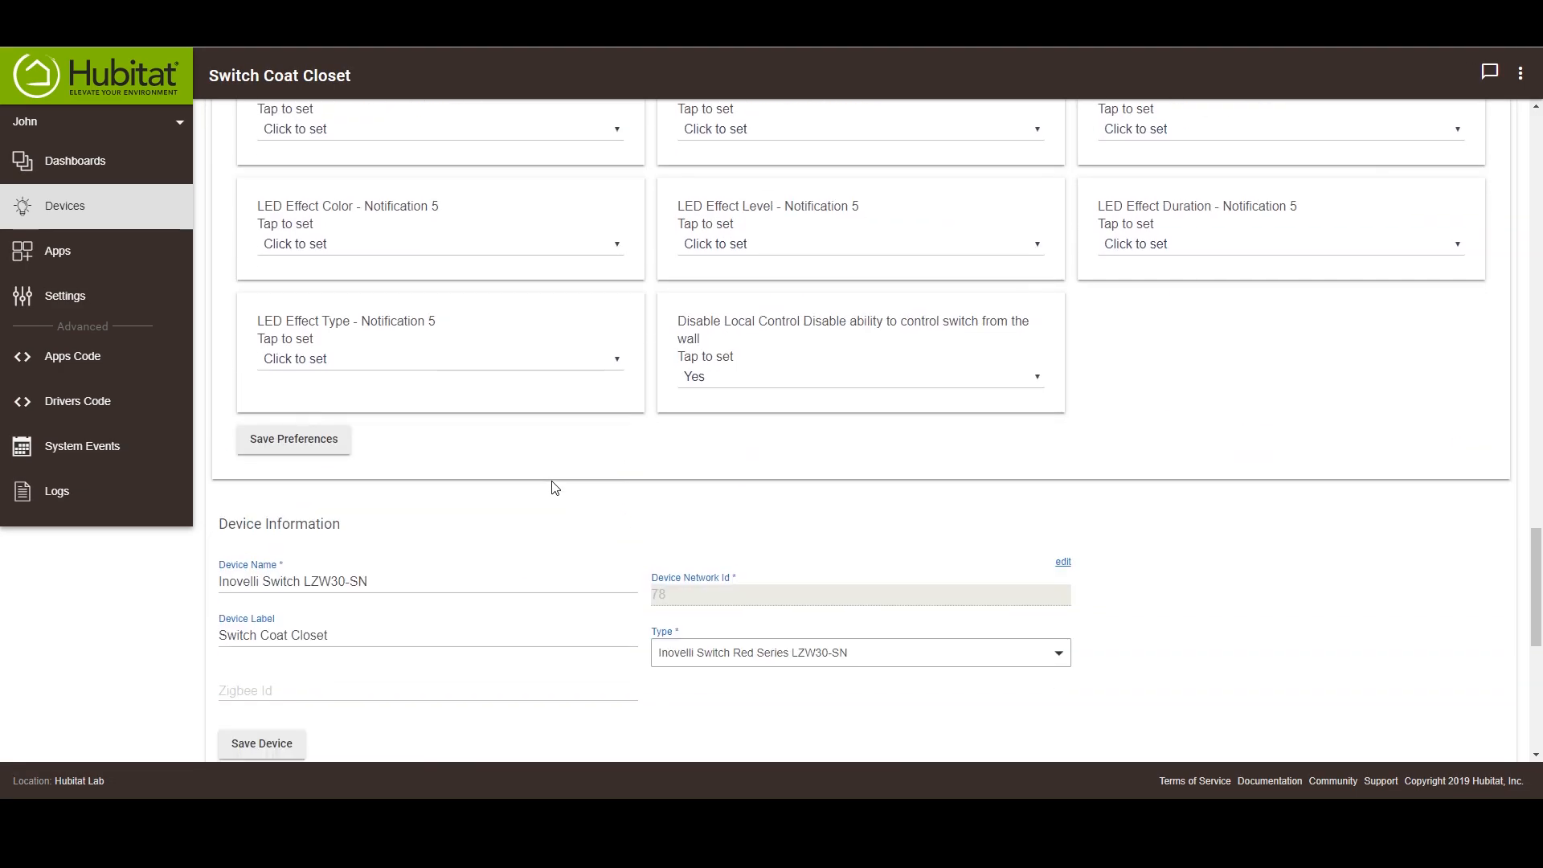
scroll("down", 3)
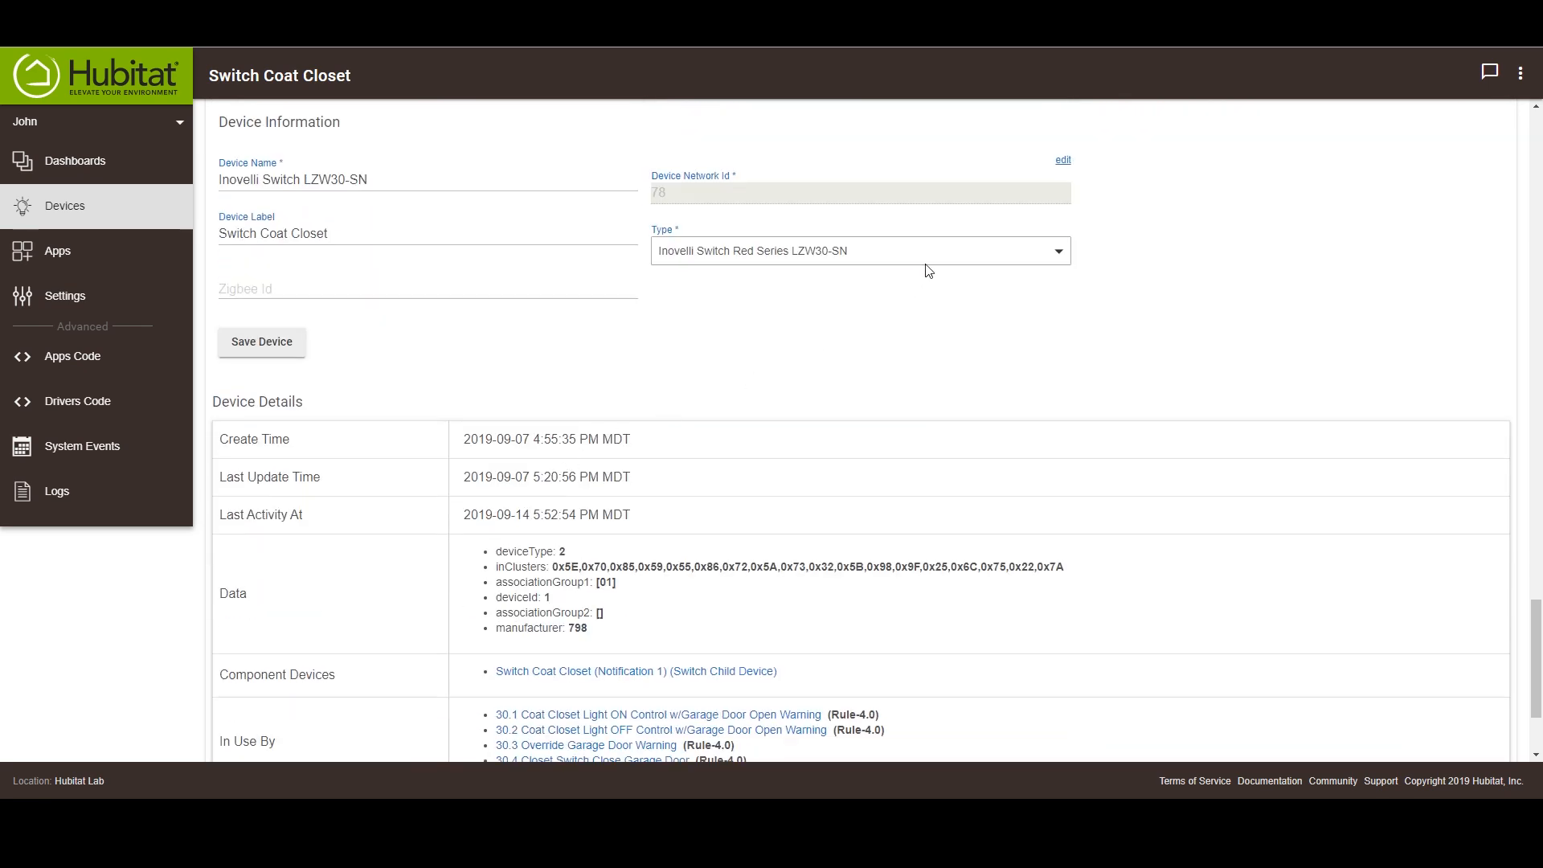
left_click(858, 250)
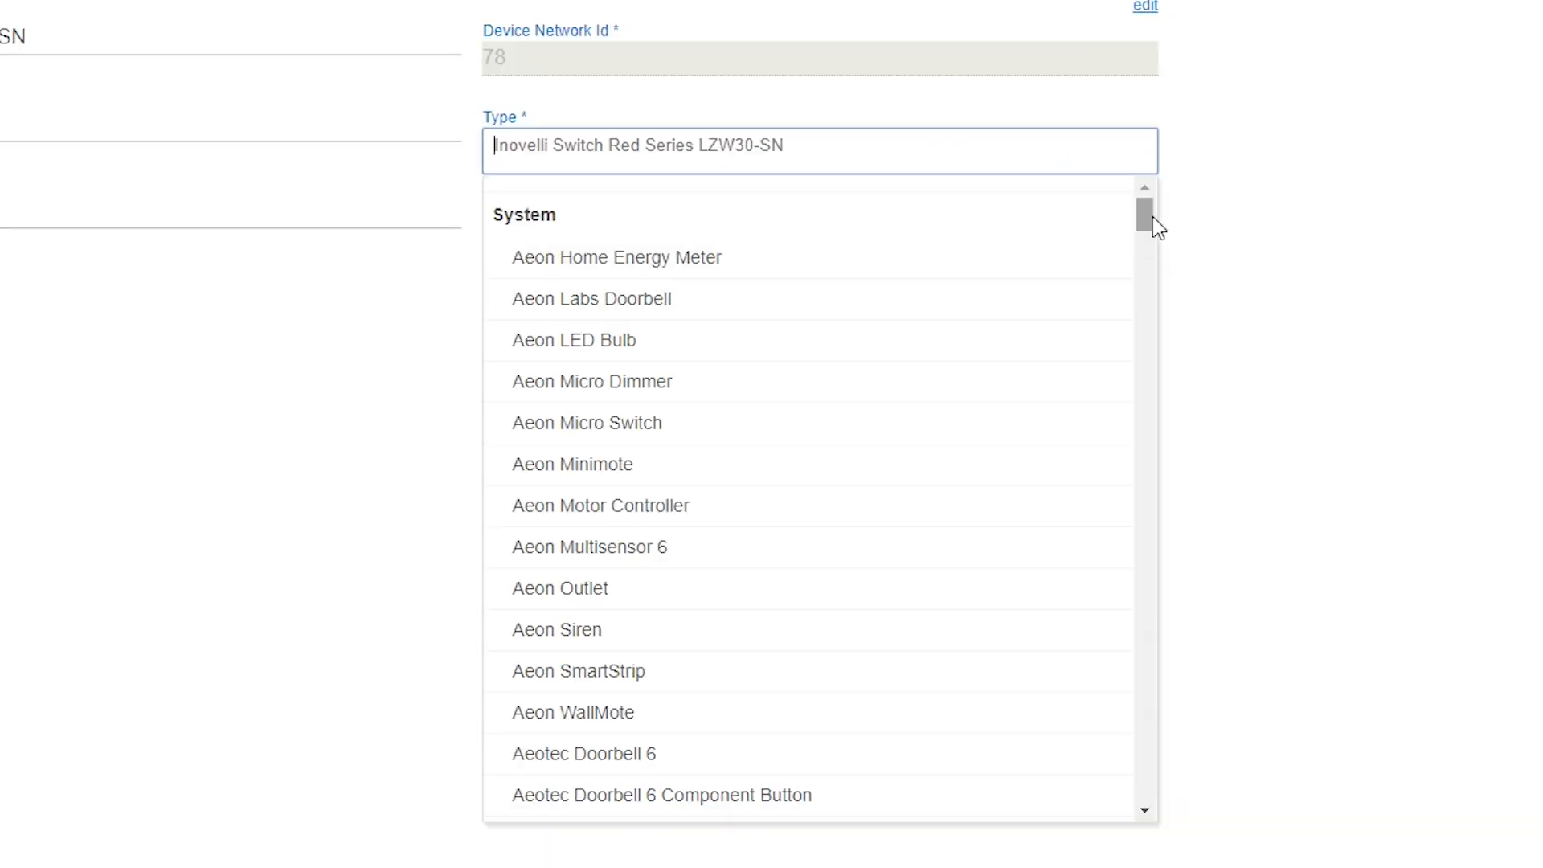
scroll("down", 3)
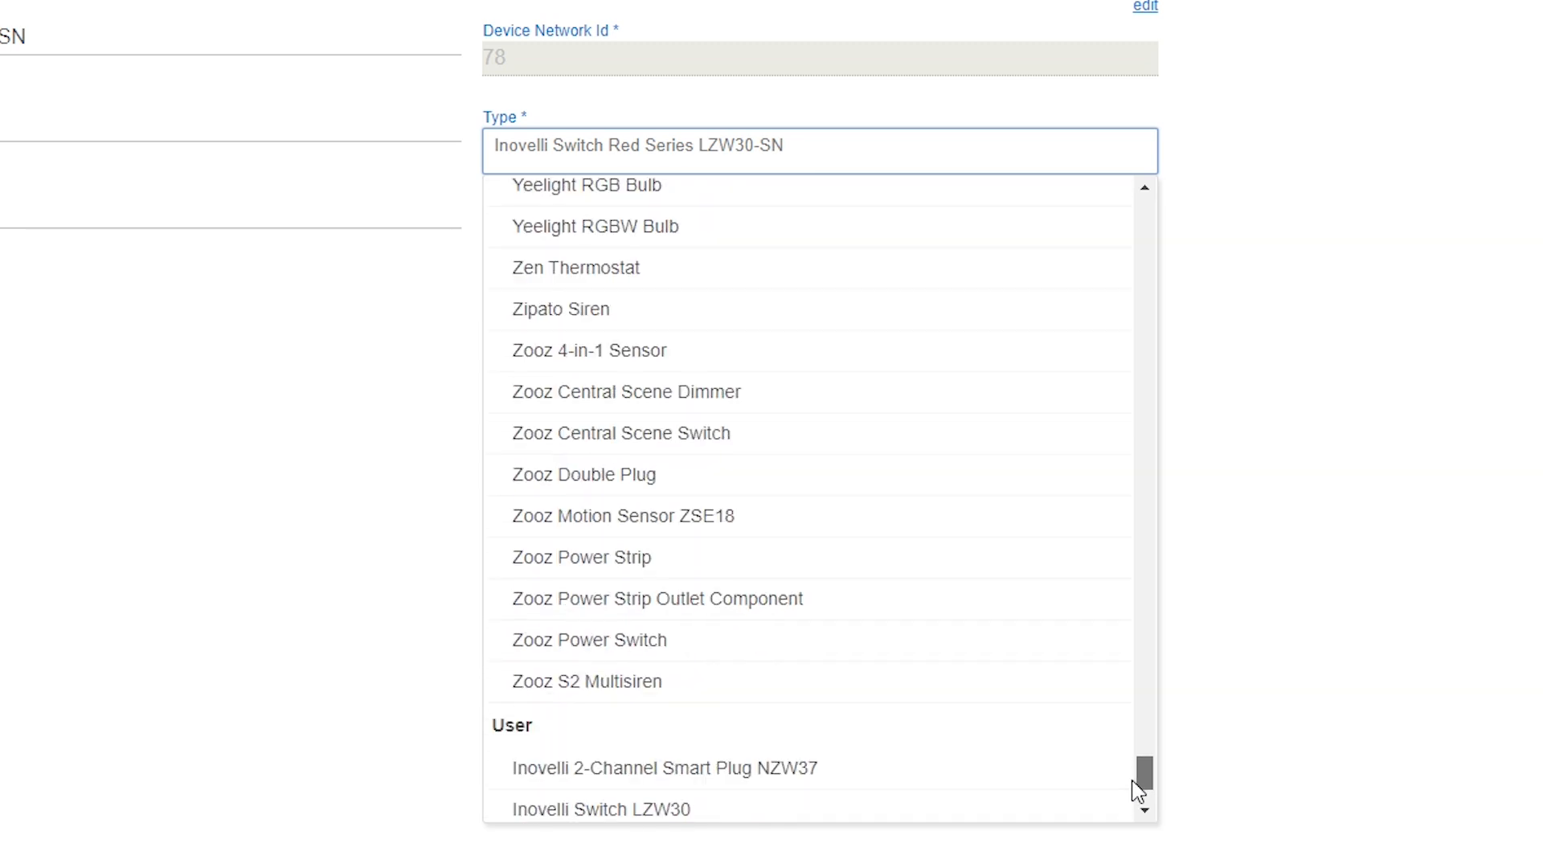
left_click(819, 146)
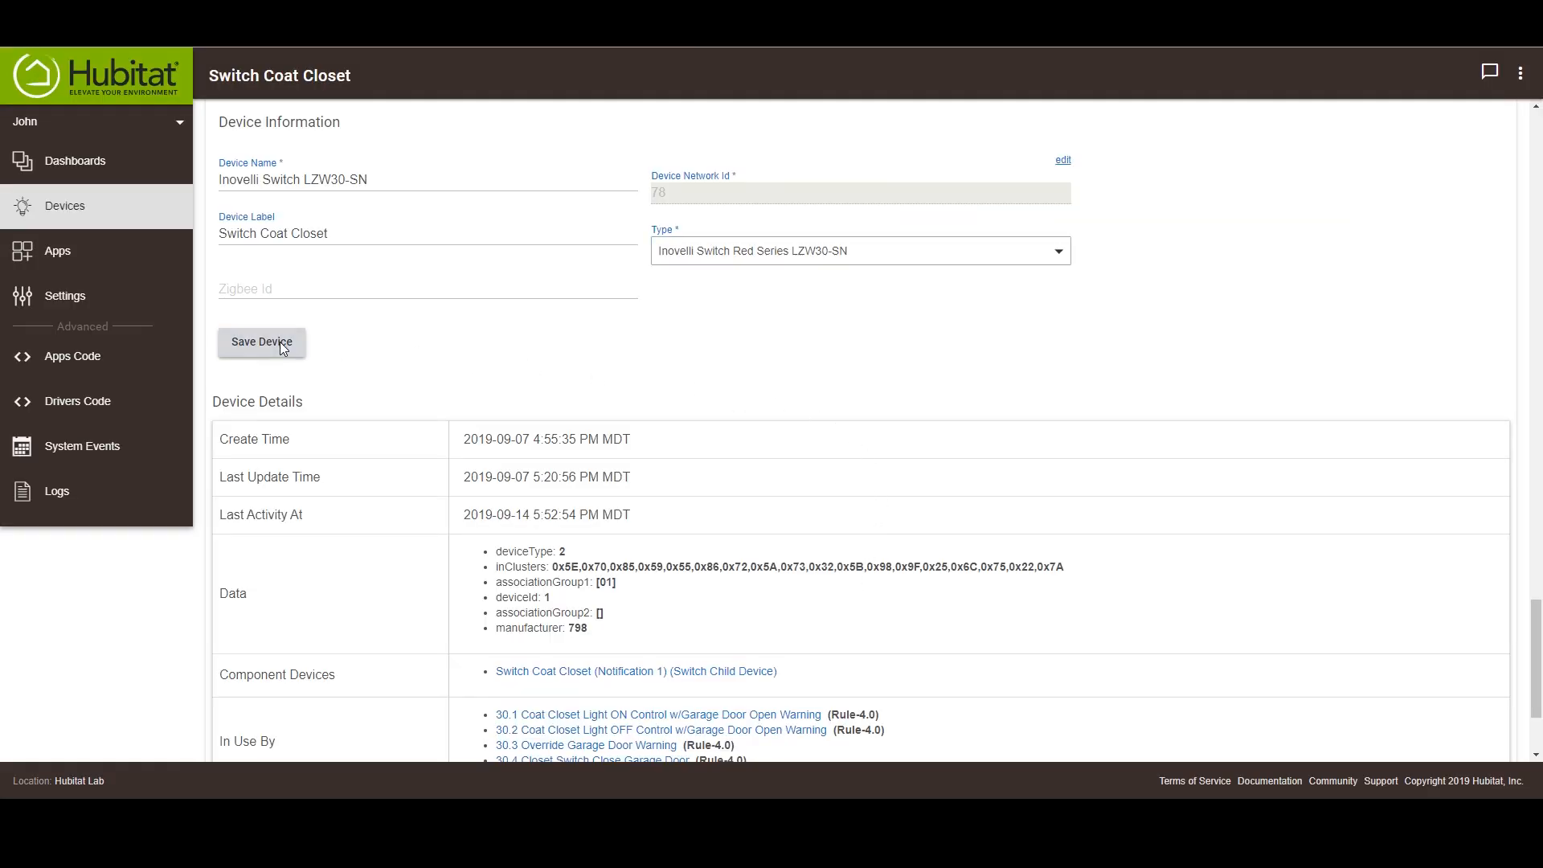
left_click(260, 341)
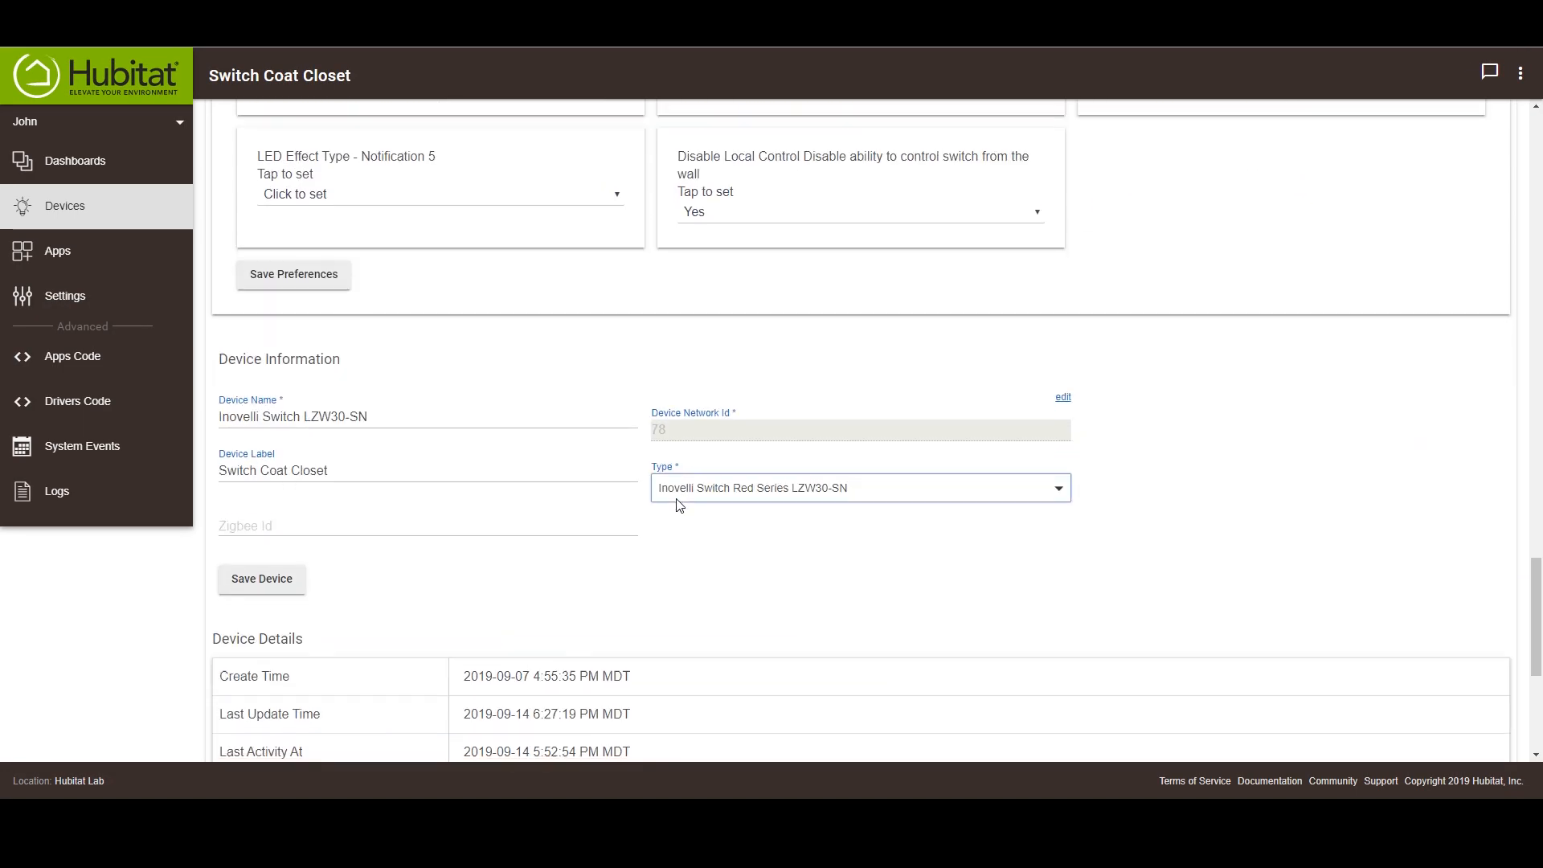
scroll("down", 3)
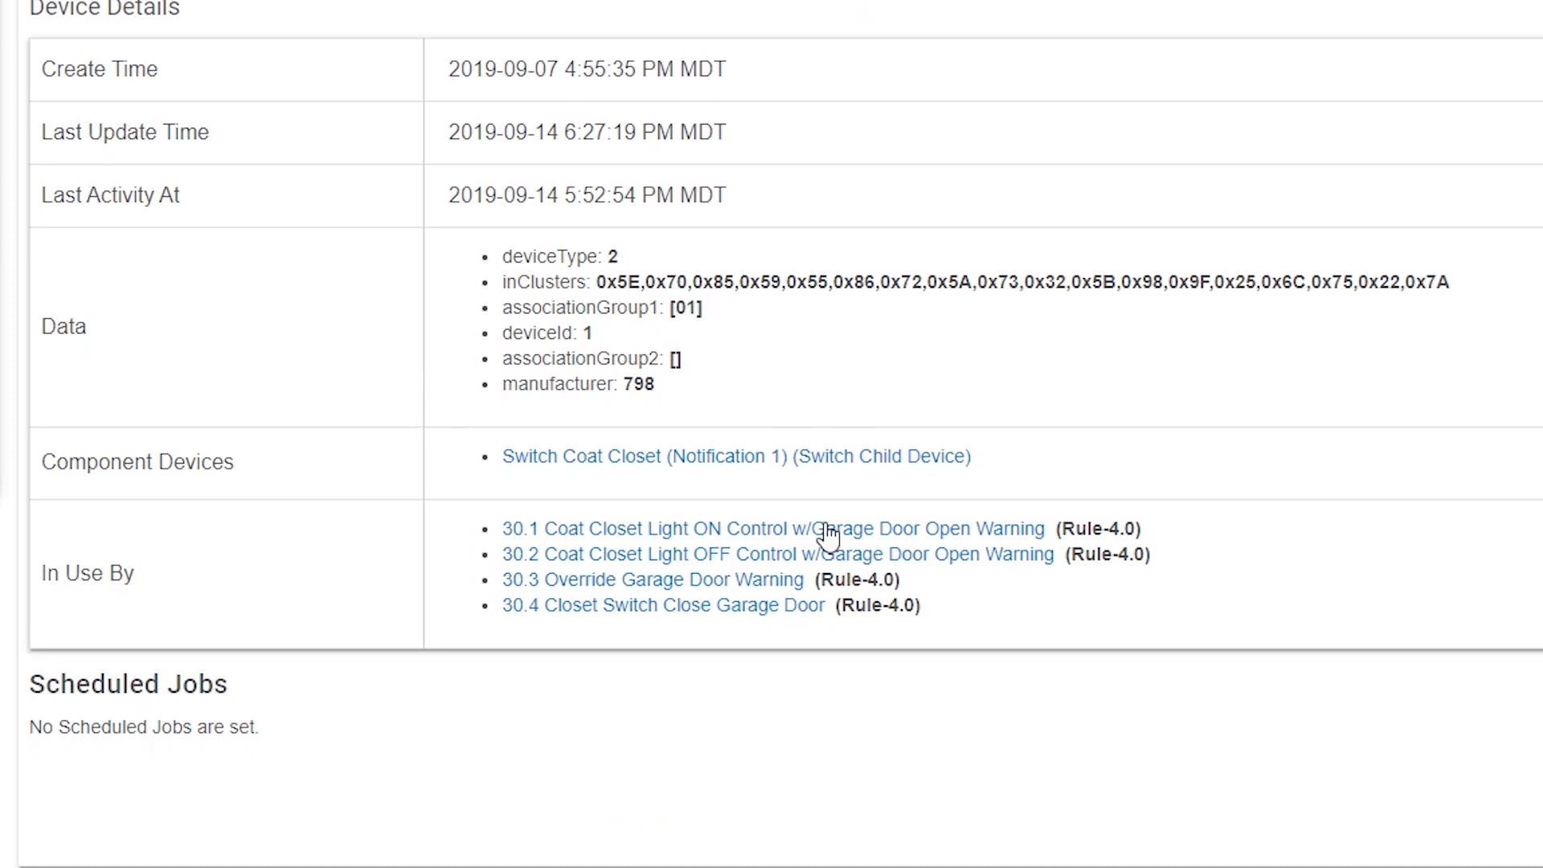
mouse_move(970, 516)
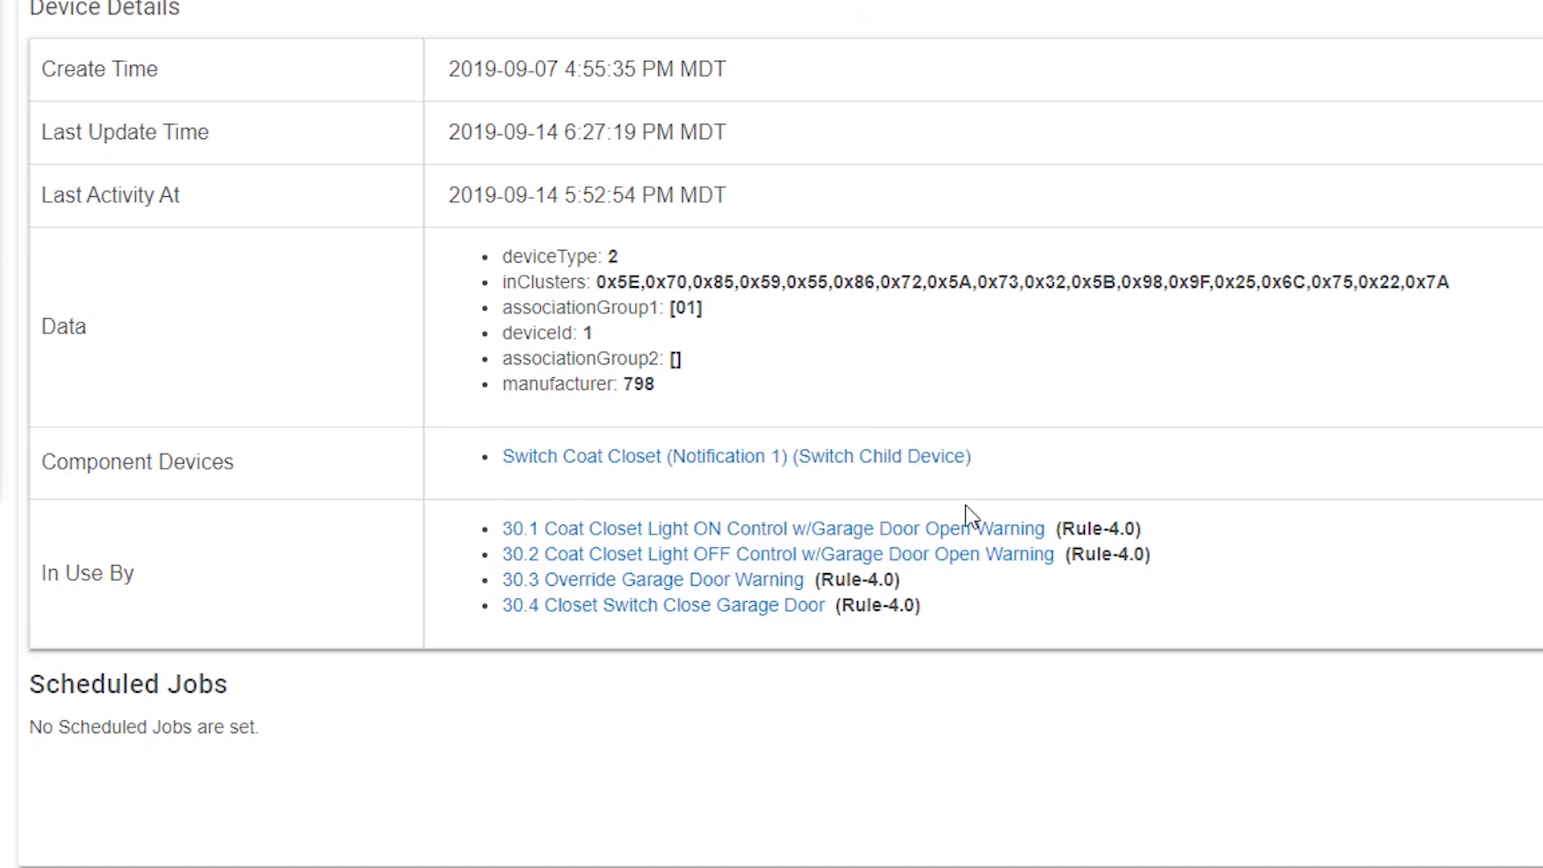